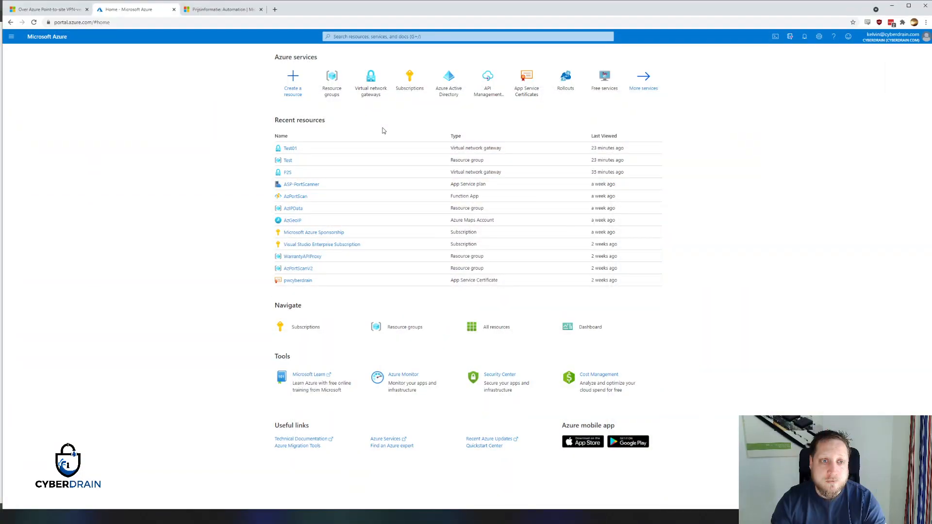
{"action": "mouse_move", "coordinate": [339, 117]}
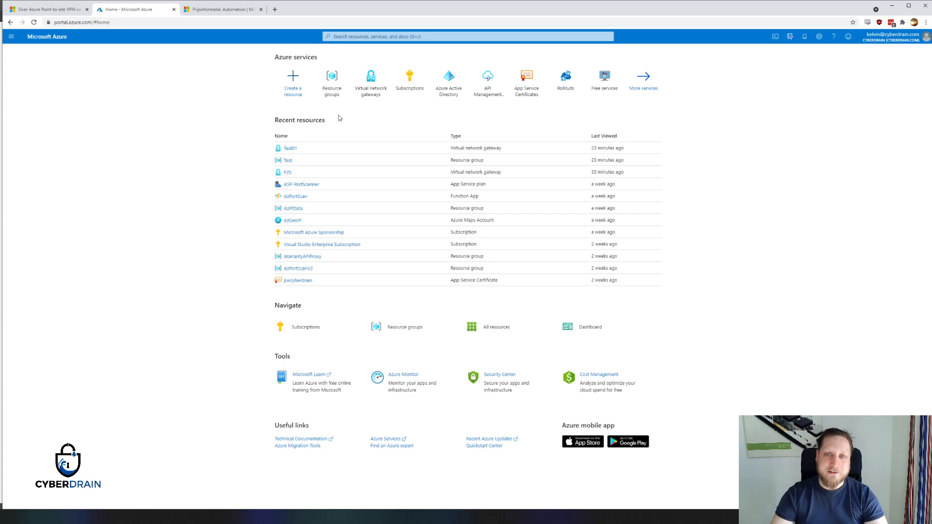
{"action": "mouse_move", "coordinate": [282, 120]}
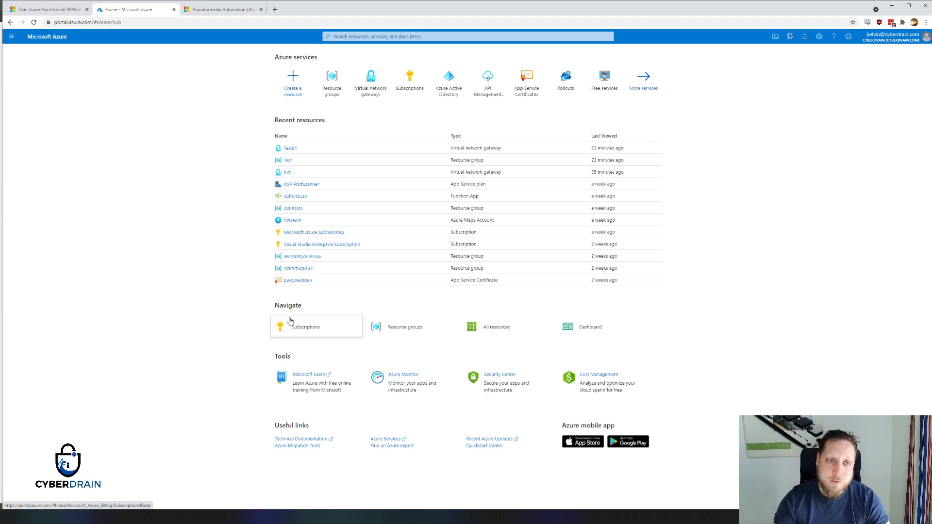
Step: Go to Create a resource from the Azure home page
{"action": "left_click", "coordinate": [292, 78]}
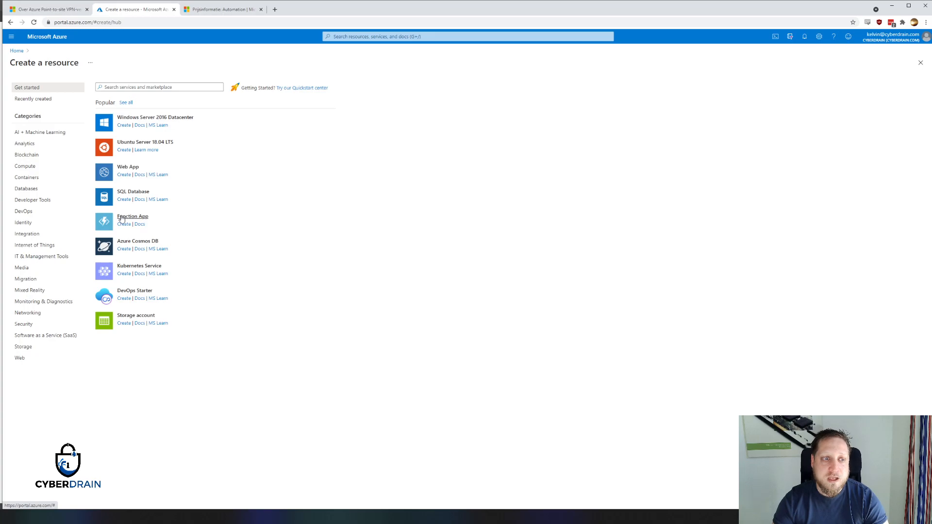
Step: Begin a new Function App with a new resource group named AzureFunction
{"action": "left_click", "coordinate": [124, 224]}
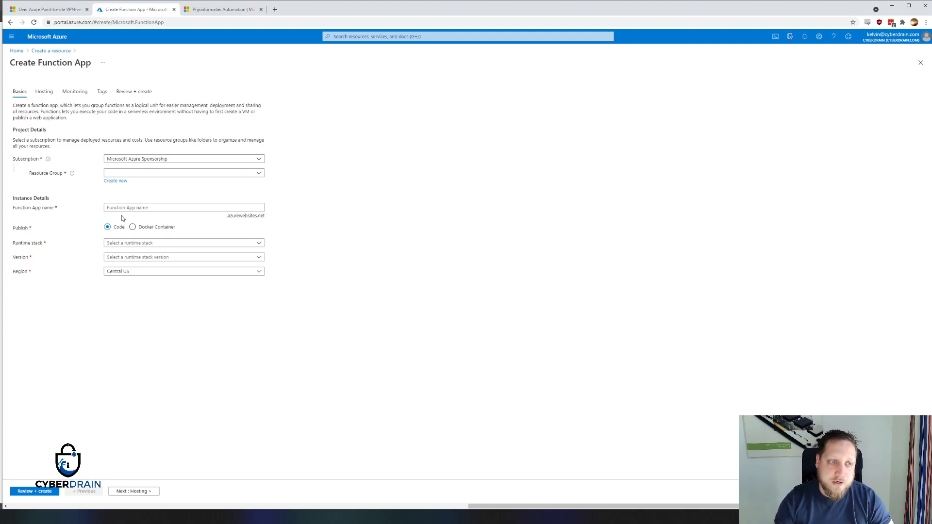
{"action": "mouse_move", "coordinate": [115, 181]}
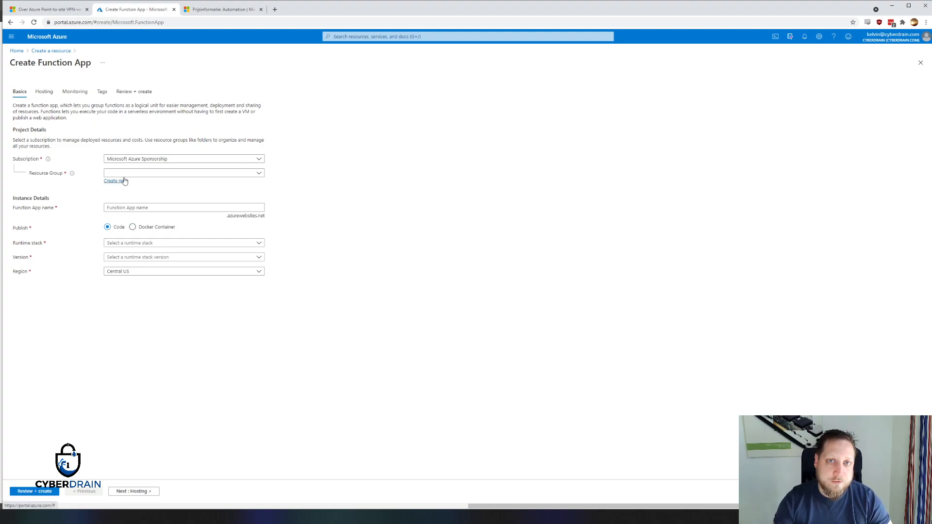
{"action": "left_click", "coordinate": [114, 180]}
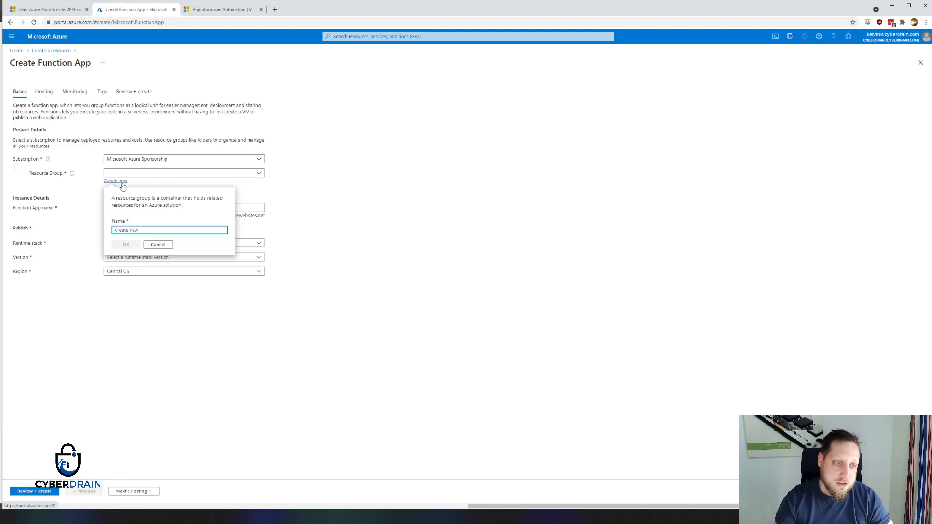
{"action": "type", "text": "As"}
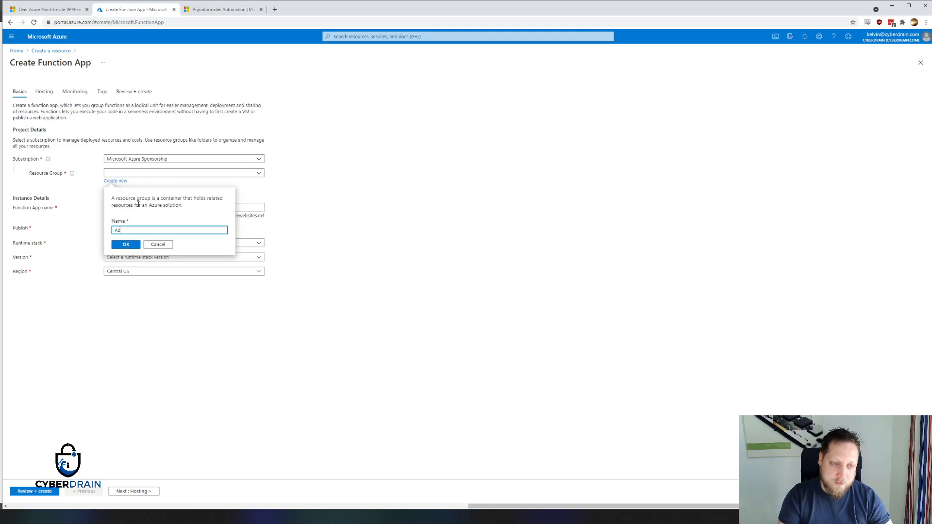
{"action": "type", "text": "zureFunction"}
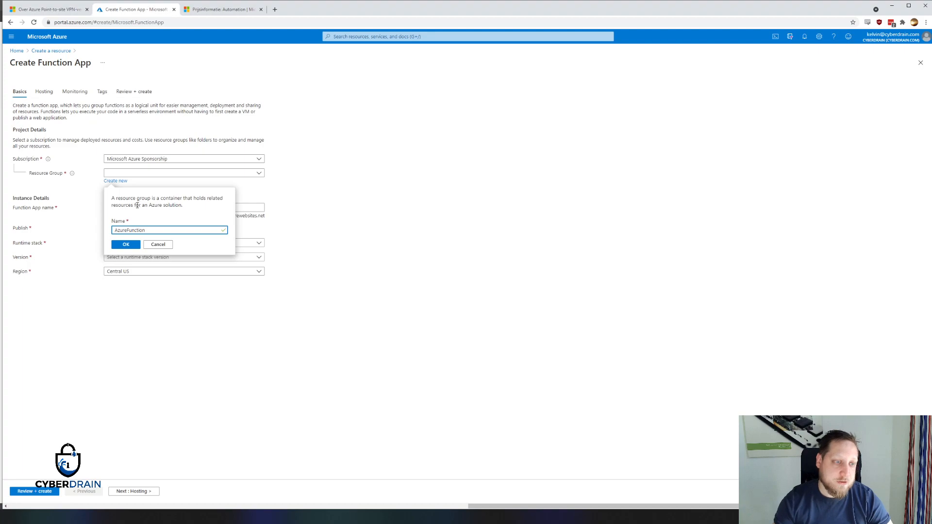
{"action": "left_click", "coordinate": [125, 245]}
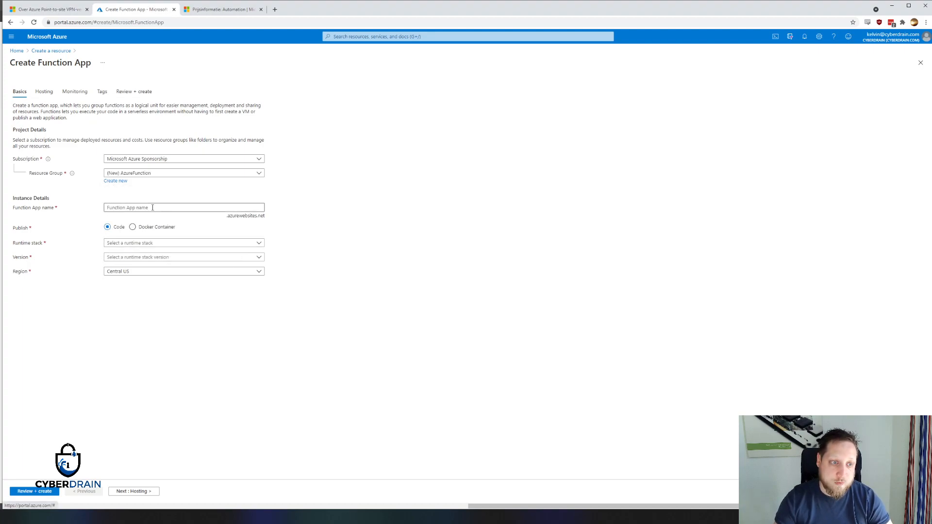
Step: Name the app KelvinsTestFunction with PowerShell Core runtime and West Europe region
{"action": "left_click", "coordinate": [183, 206]}
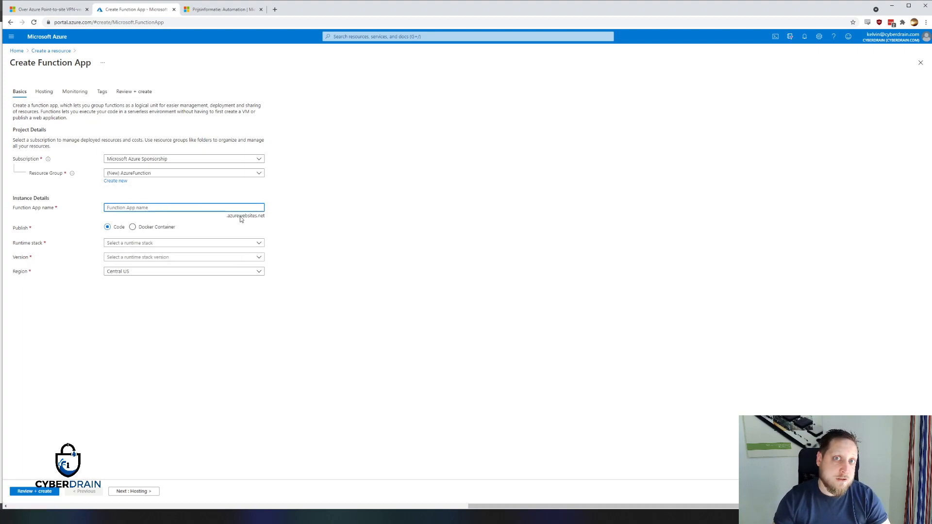
{"action": "type", "text": "KelvinsTestFunction"}
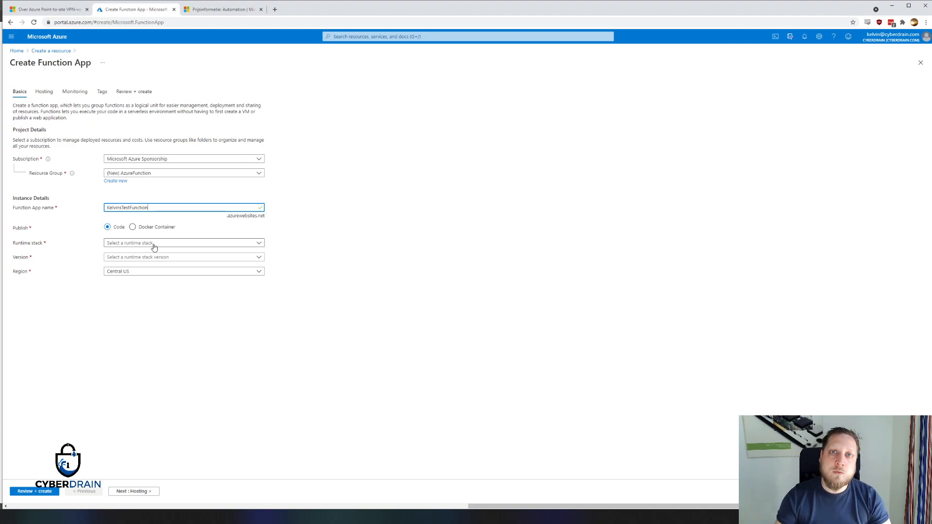
{"action": "left_click", "coordinate": [182, 243]}
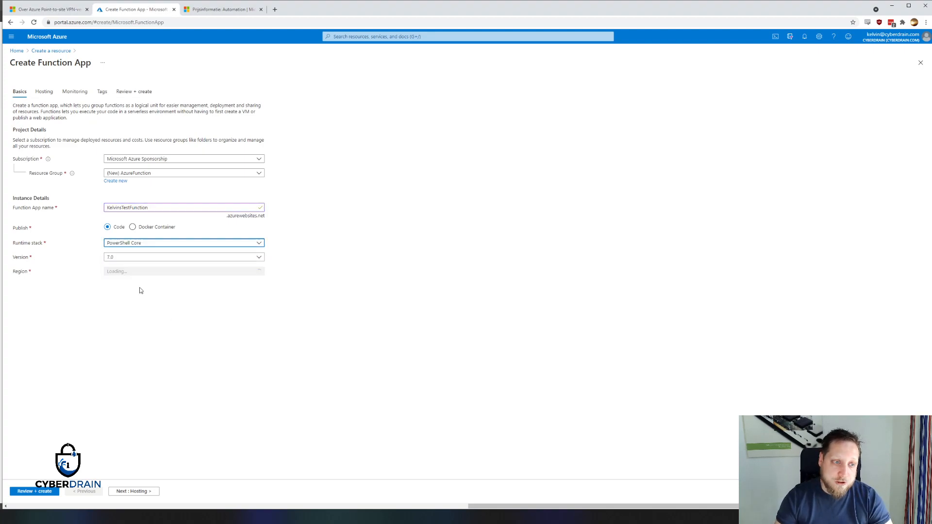
{"action": "left_click", "coordinate": [183, 271]}
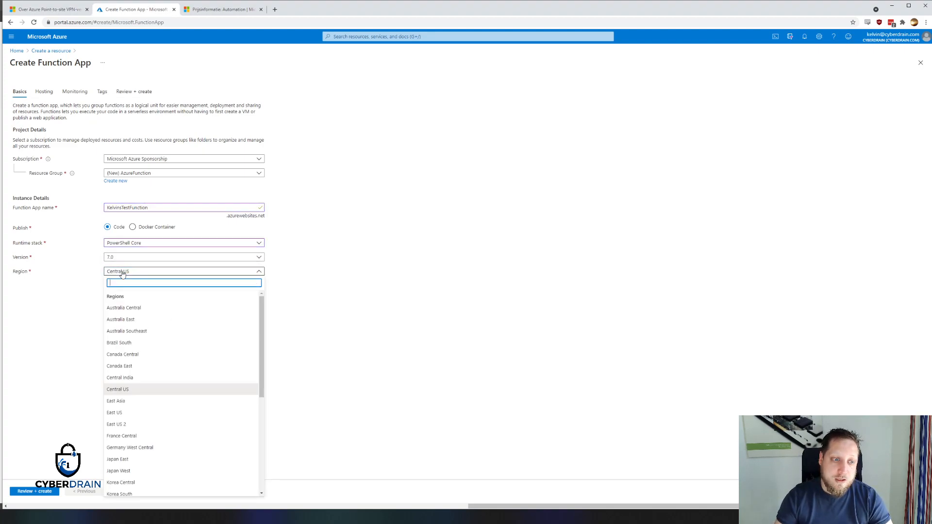
{"action": "type", "text": "eur"}
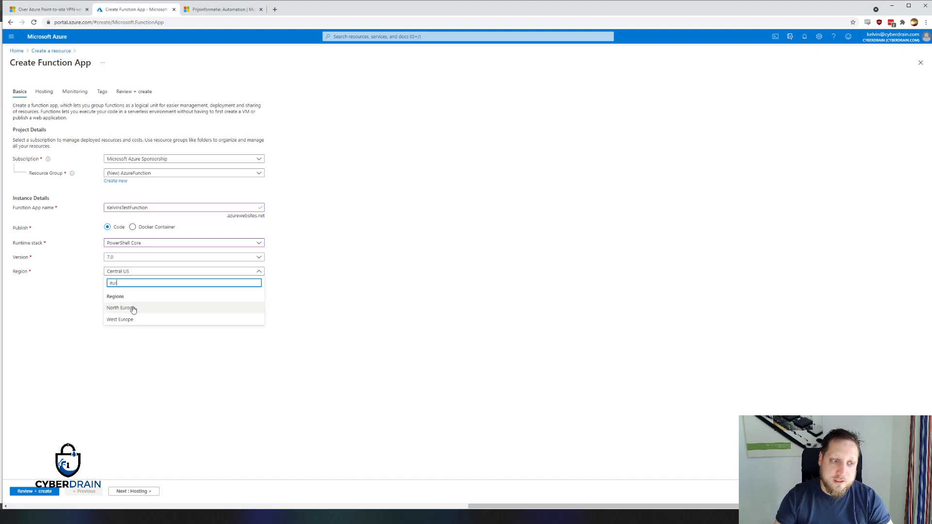
{"action": "left_click", "coordinate": [124, 308]}
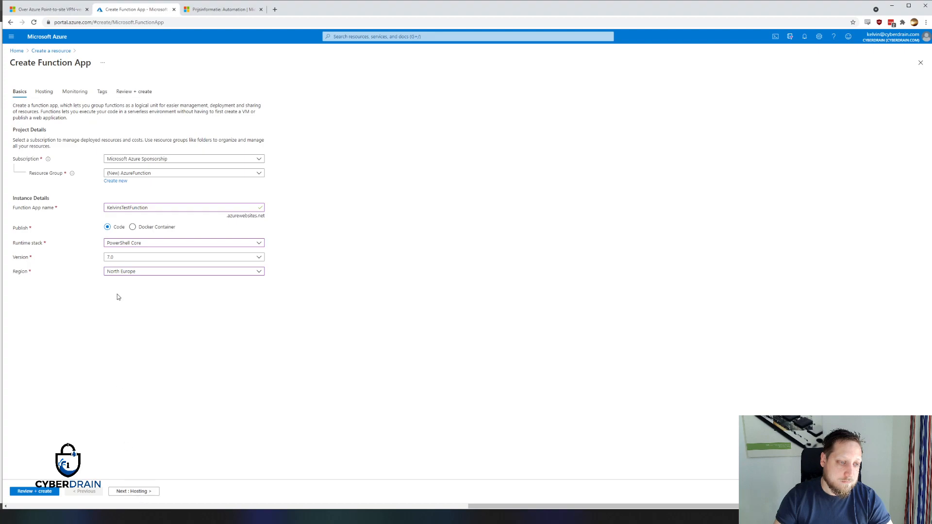
{"action": "type", "text": "wes"}
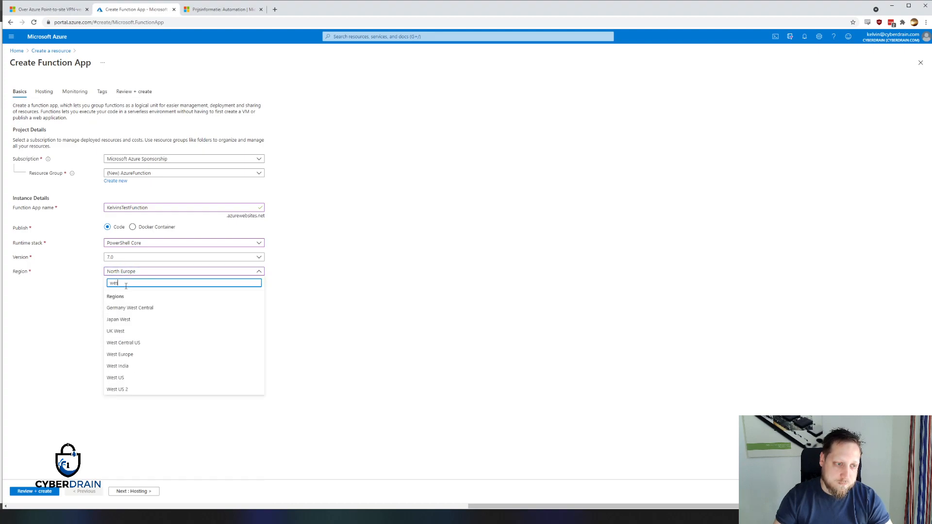
{"action": "left_click", "coordinate": [121, 354]}
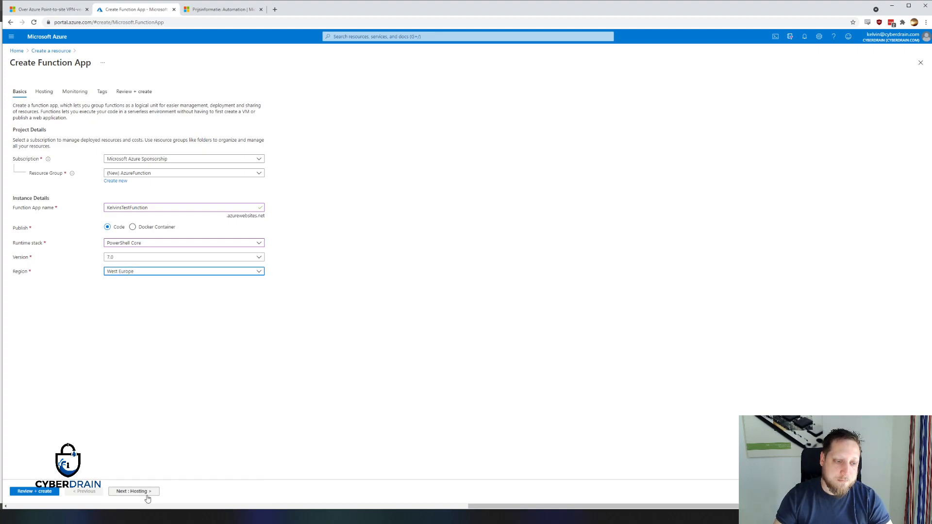
Step: Keep the Consumption (Serverless) hosting plan and proceed to Monitoring
{"action": "left_click", "coordinate": [134, 491]}
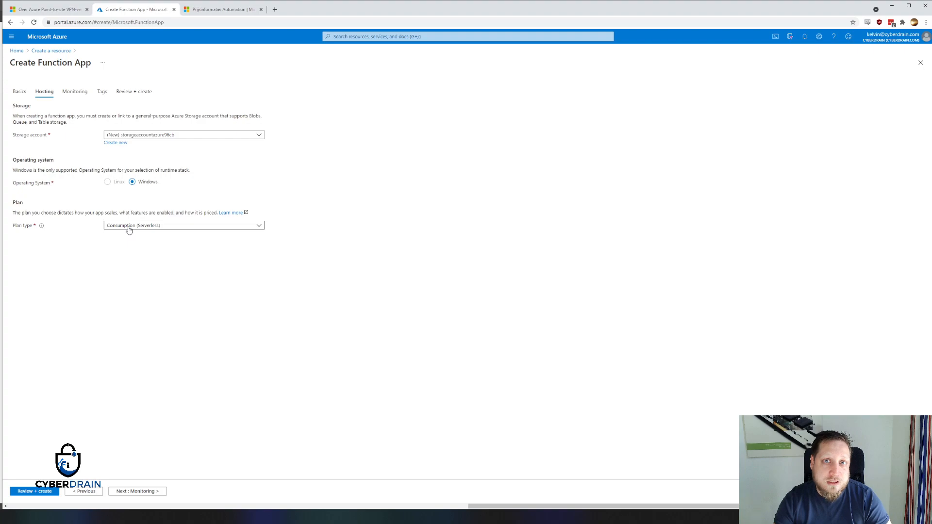
{"action": "mouse_move", "coordinate": [116, 244]}
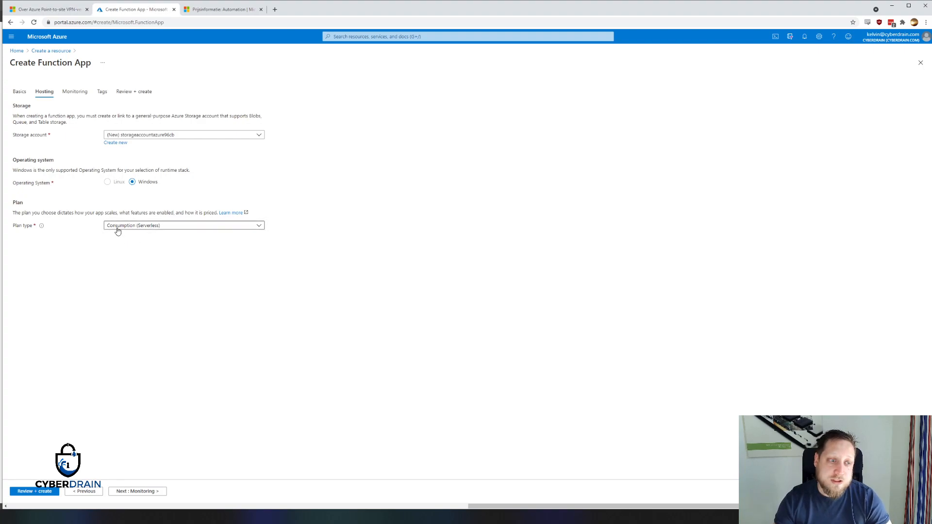
{"action": "left_click", "coordinate": [182, 225]}
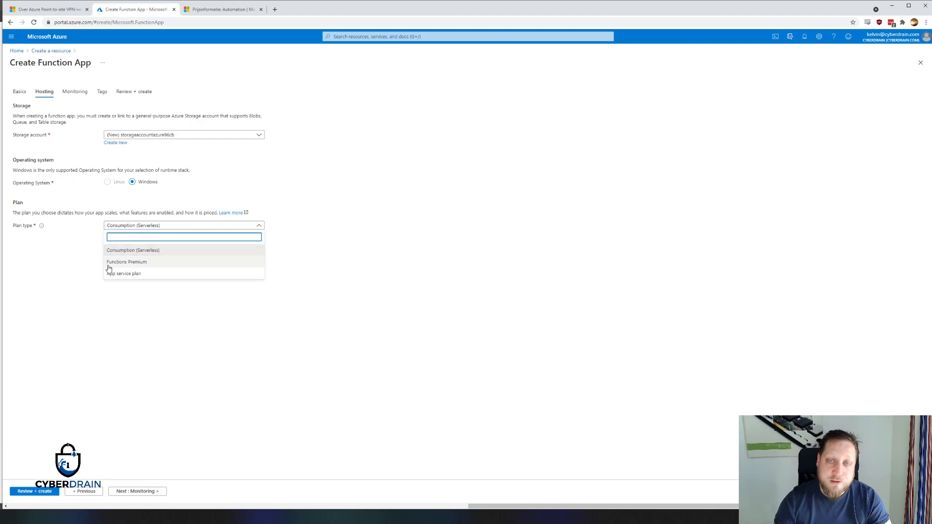
{"action": "mouse_move", "coordinate": [135, 377]}
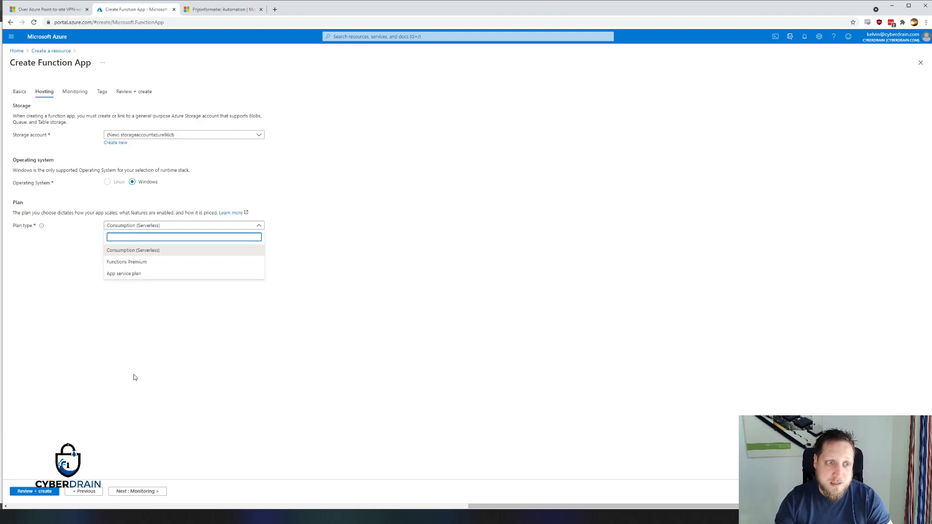
{"action": "left_click", "coordinate": [136, 250]}
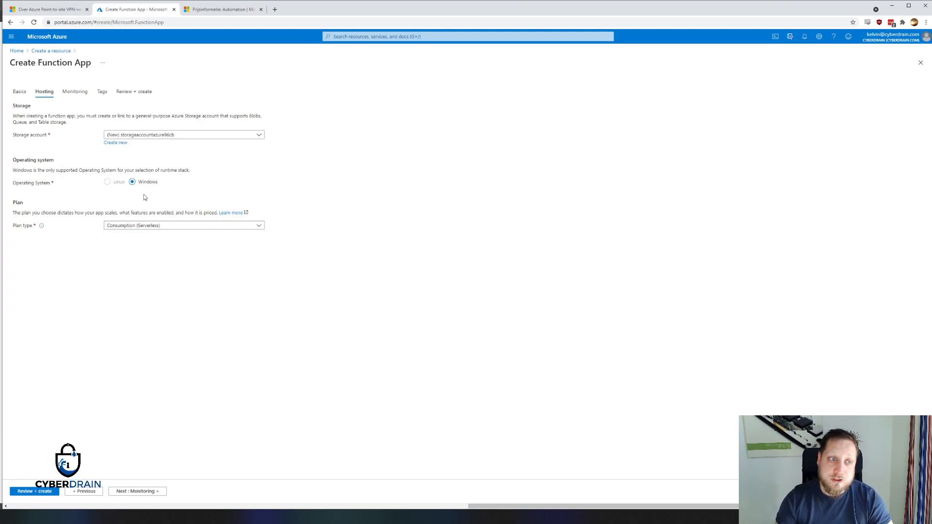
{"action": "mouse_move", "coordinate": [119, 373]}
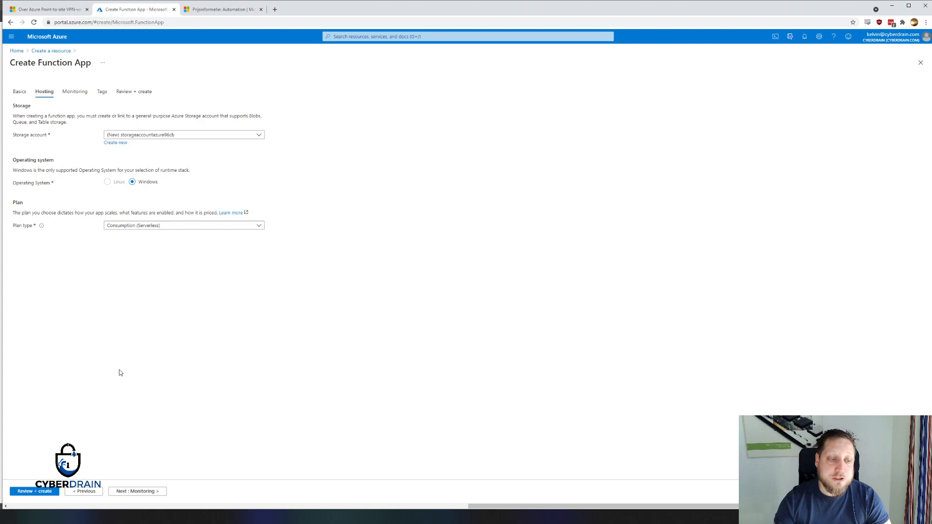
{"action": "left_click", "coordinate": [138, 491]}
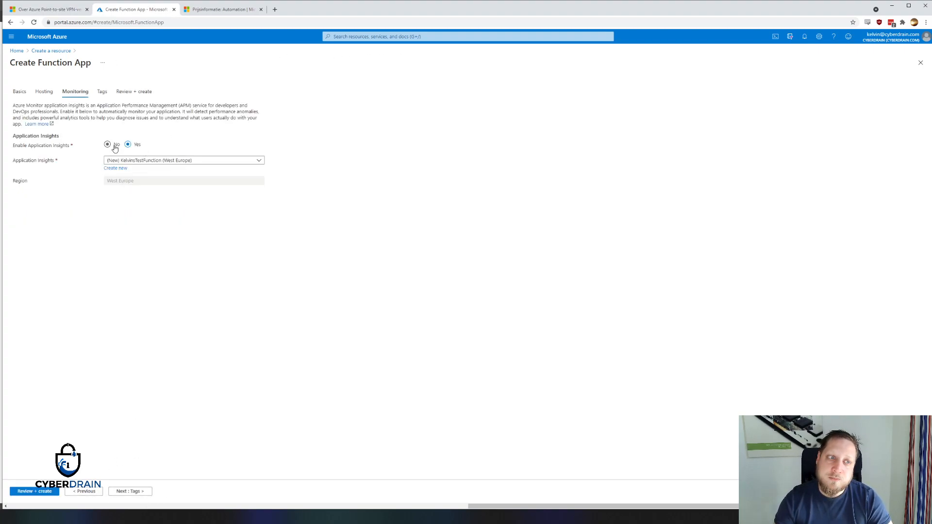
Step: Disable Application Insights, review, and create the Function App
{"action": "left_click", "coordinate": [129, 143]}
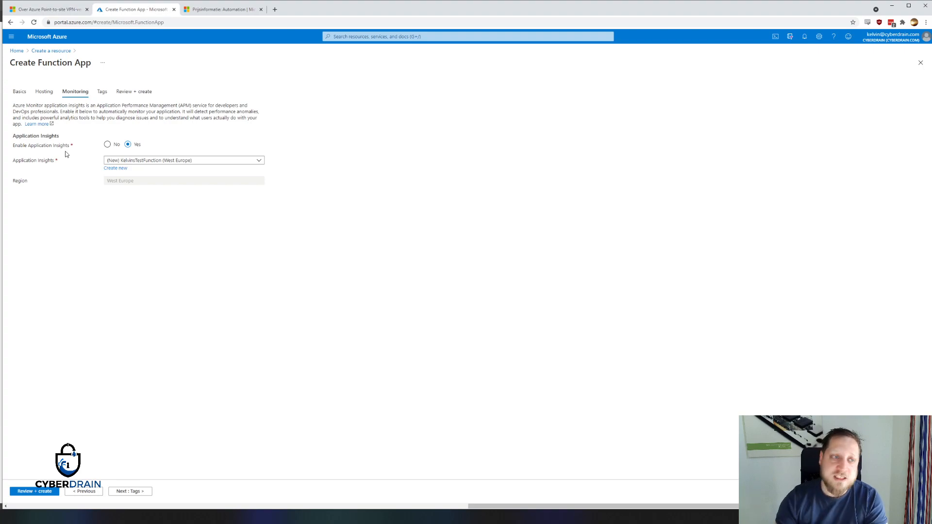
{"action": "left_click", "coordinate": [106, 143]}
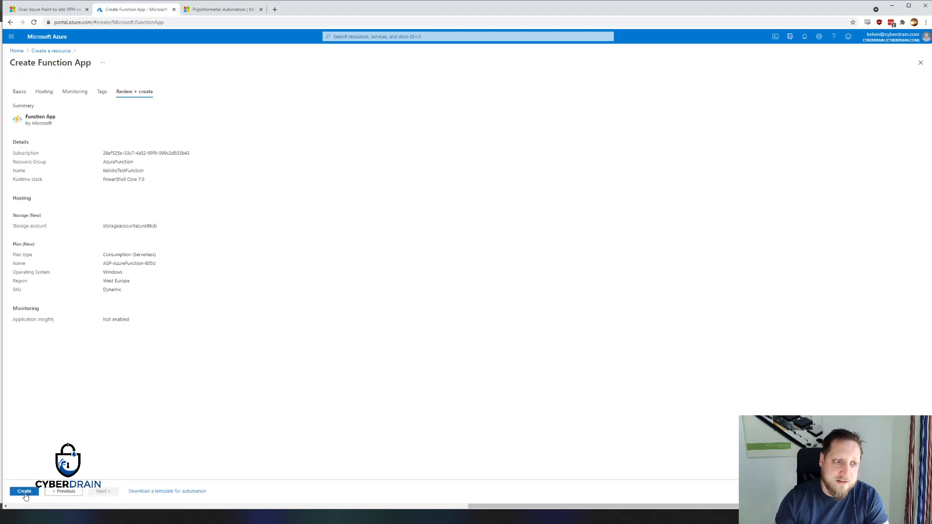
{"action": "left_click", "coordinate": [23, 491]}
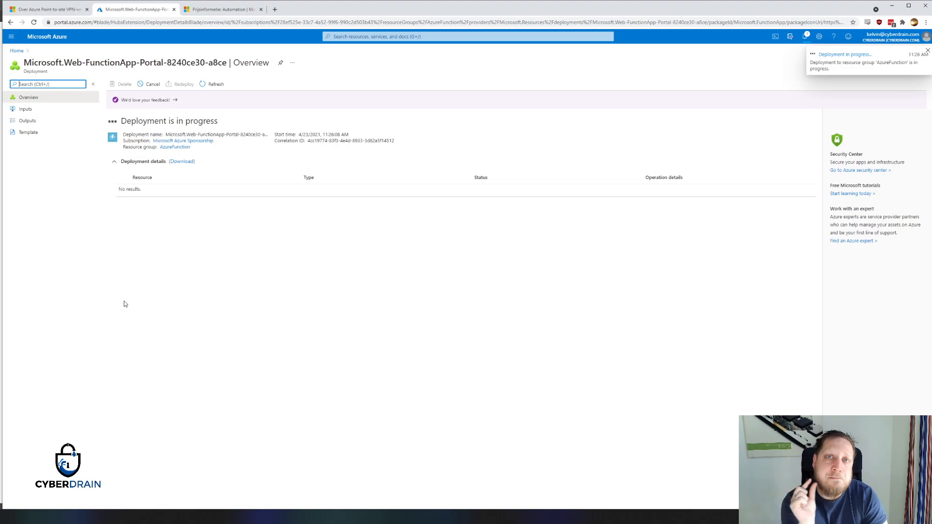
{"action": "left_click", "coordinate": [924, 50]}
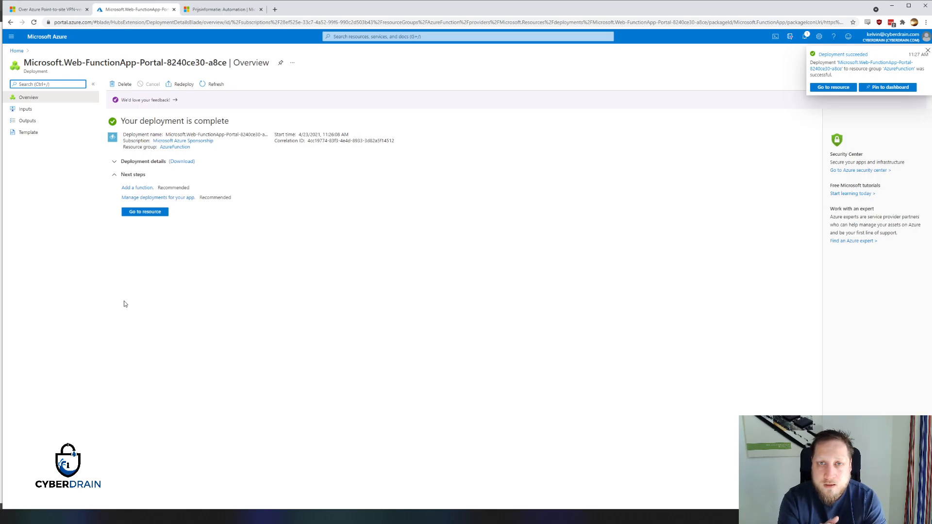
Step: Dismiss the deployment notification and go to the KelvinsTestFunction resource
{"action": "left_click", "coordinate": [929, 51]}
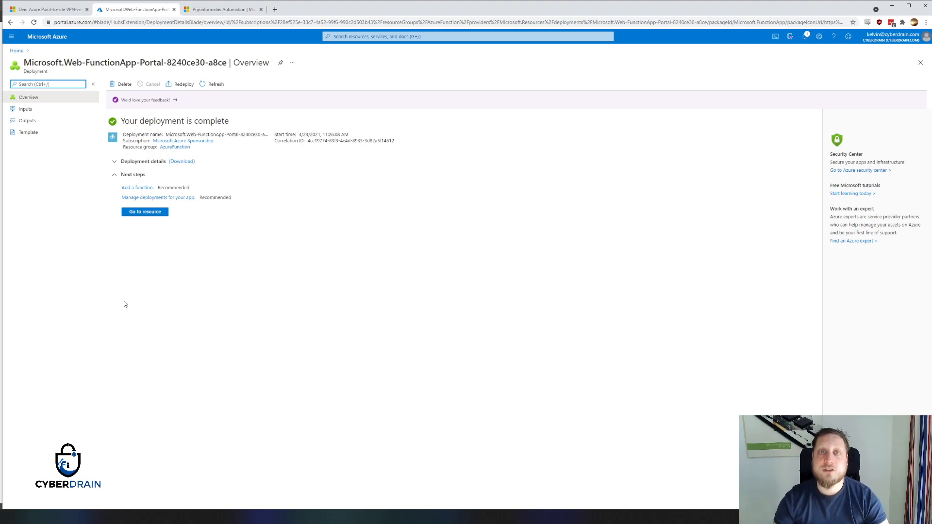
{"action": "left_click", "coordinate": [144, 211]}
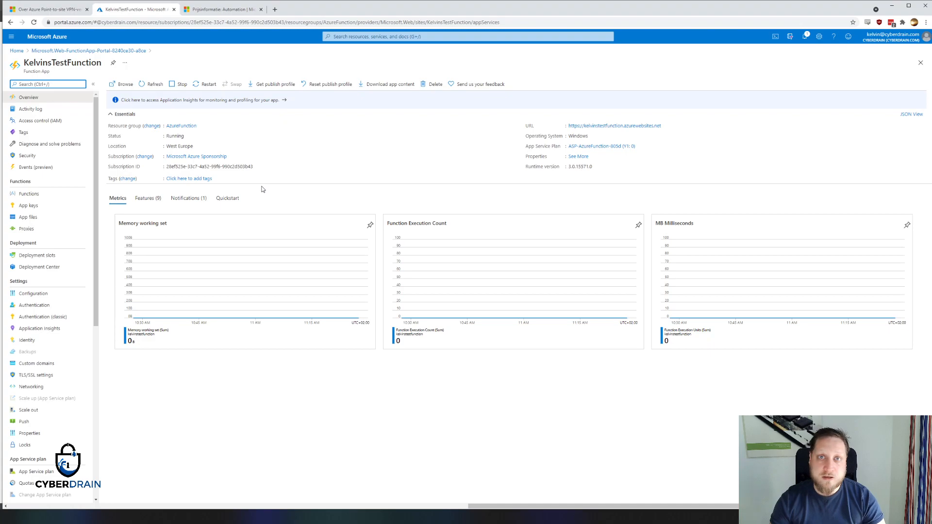
{"action": "mouse_move", "coordinate": [258, 191]}
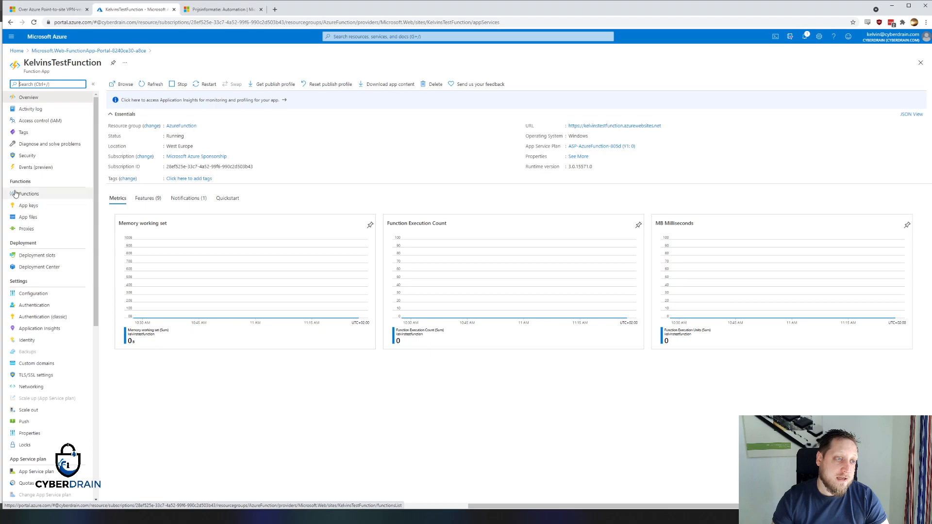
Step: Show the Functions list of KelvinsTestFunction
{"action": "left_click", "coordinate": [29, 193]}
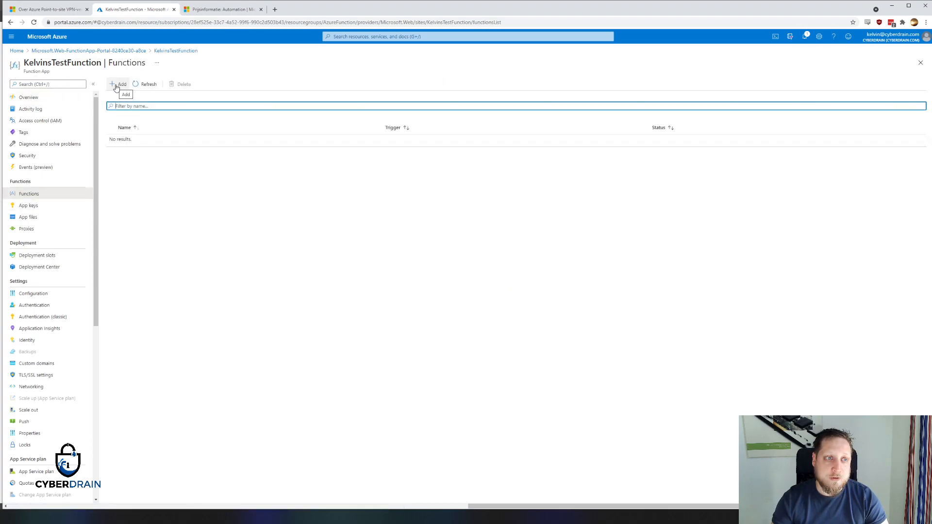
Step: Start adding a function and scroll through the trigger templates
{"action": "left_click", "coordinate": [119, 83]}
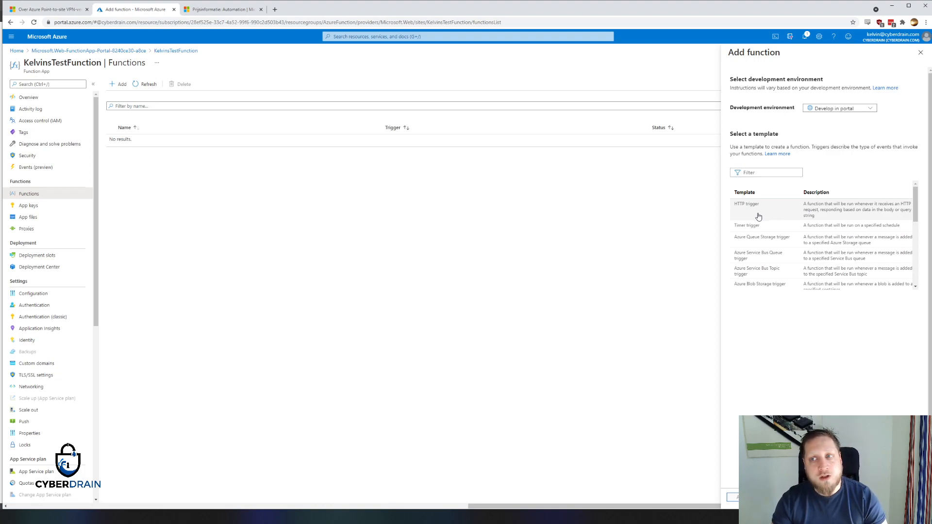
{"action": "mouse_move", "coordinate": [769, 209]}
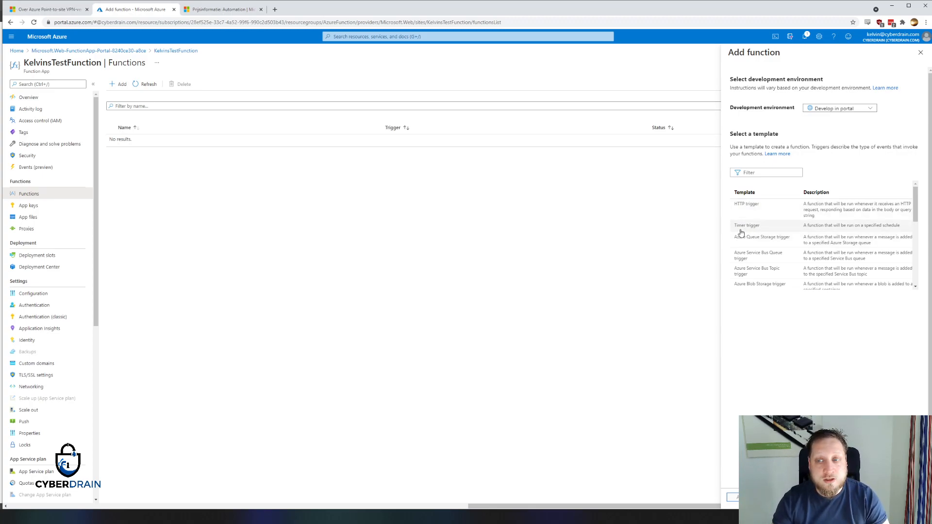
{"action": "scroll", "scroll_direction": "down", "scroll_amount": 3}
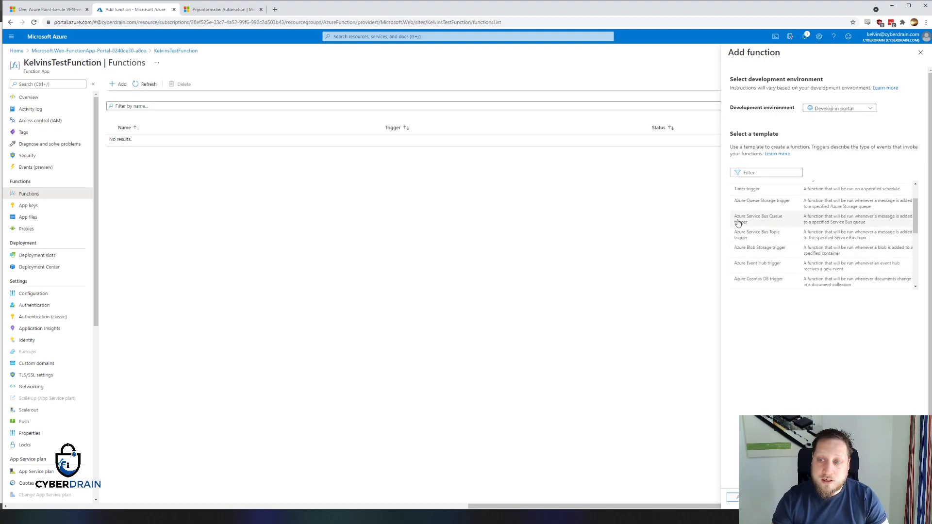
{"action": "mouse_move", "coordinate": [776, 210]}
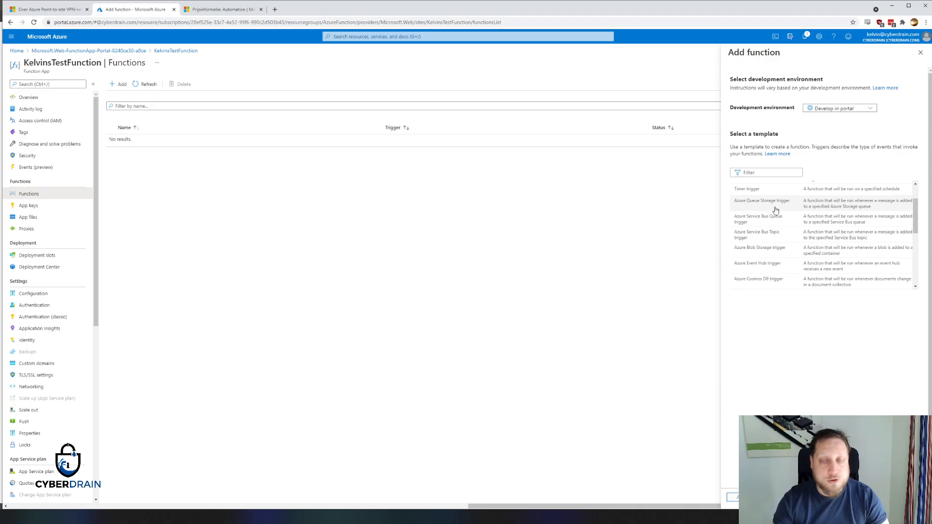
{"action": "scroll", "scroll_direction": "down", "scroll_amount": 3}
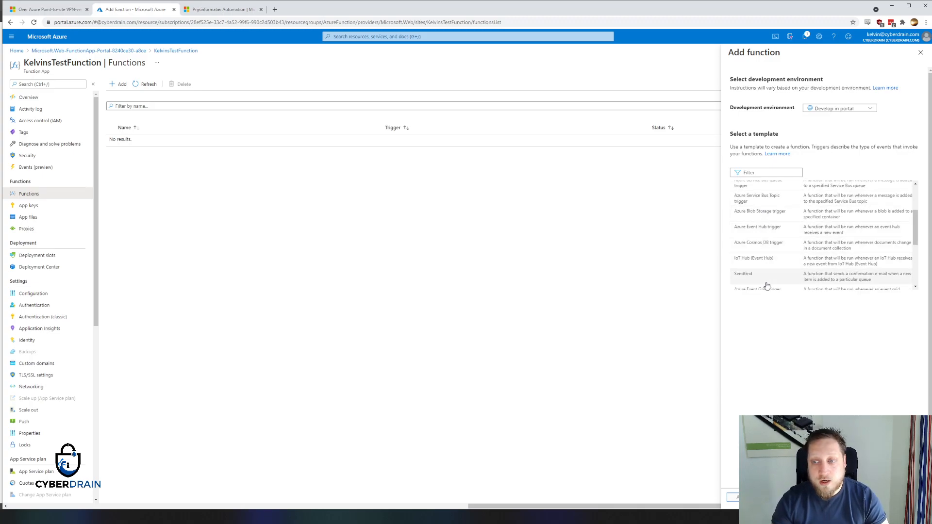
{"action": "scroll", "scroll_direction": "down", "scroll_amount": 3}
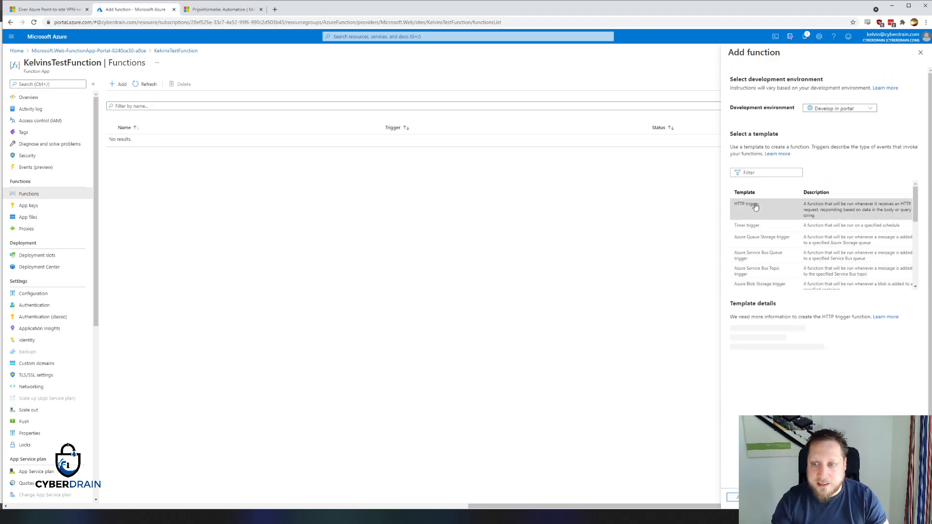
Step: Add an HTTP trigger function named NameCode with Anonymous authorization
{"action": "left_click", "coordinate": [744, 206]}
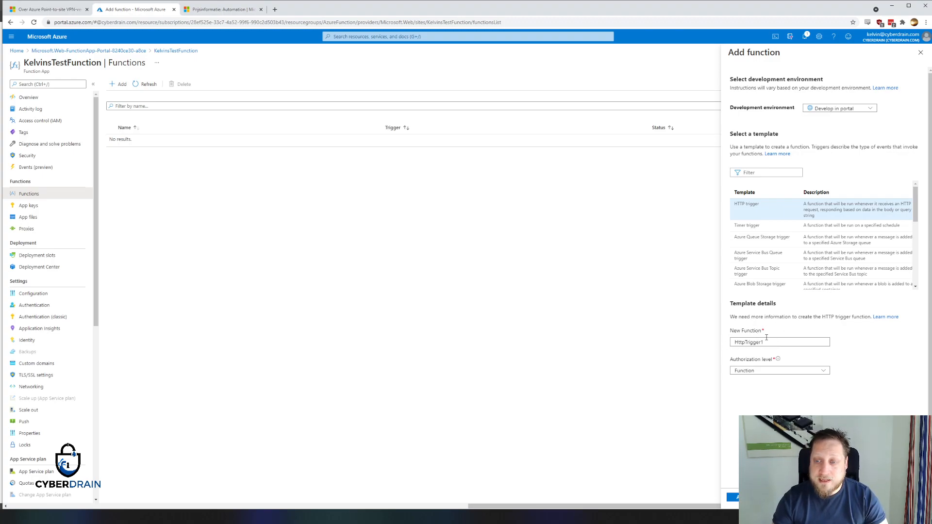
{"action": "triple_click", "coordinate": [767, 342]}
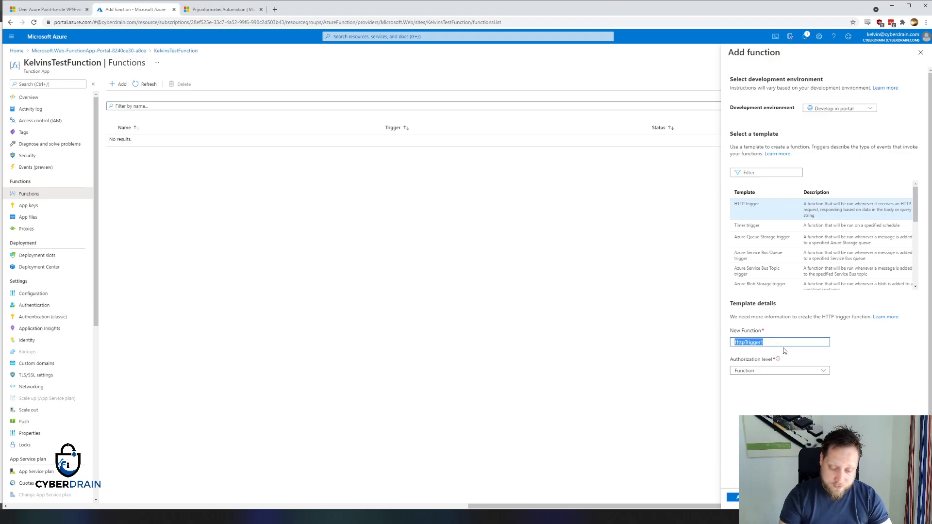
{"action": "key", "text": "Delete"}
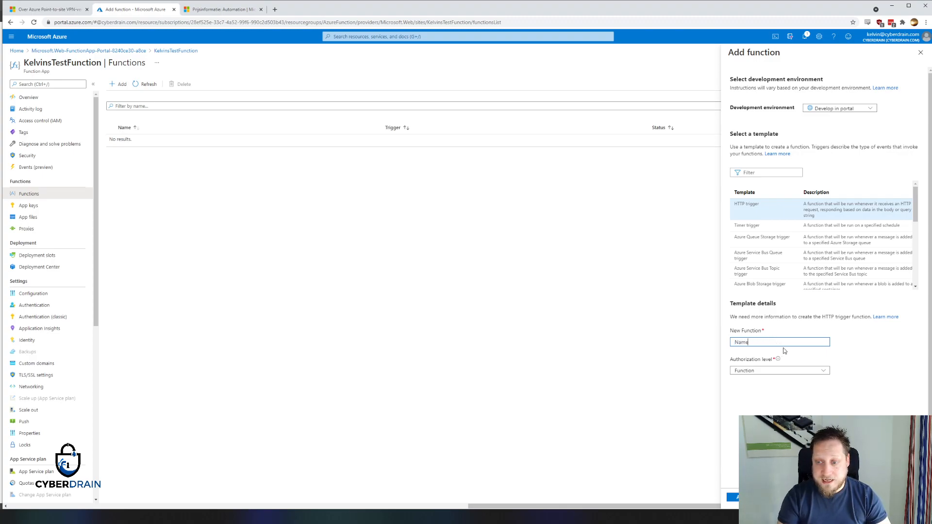
{"action": "type", "text": "NameCode"}
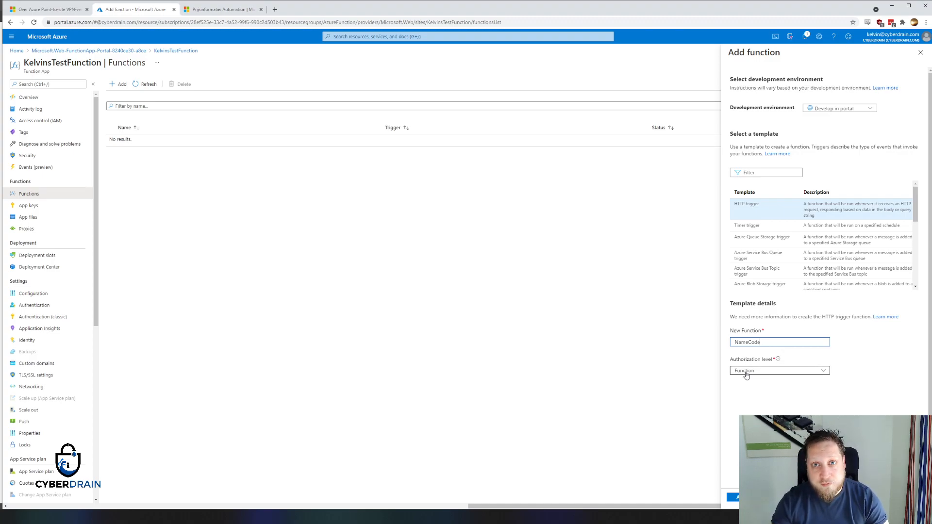
{"action": "left_click", "coordinate": [778, 371]}
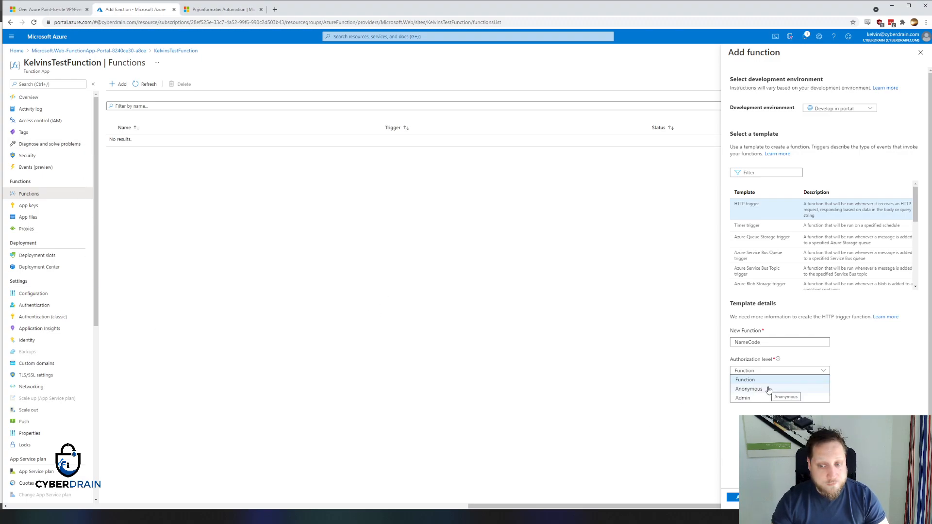
{"action": "left_click", "coordinate": [749, 389]}
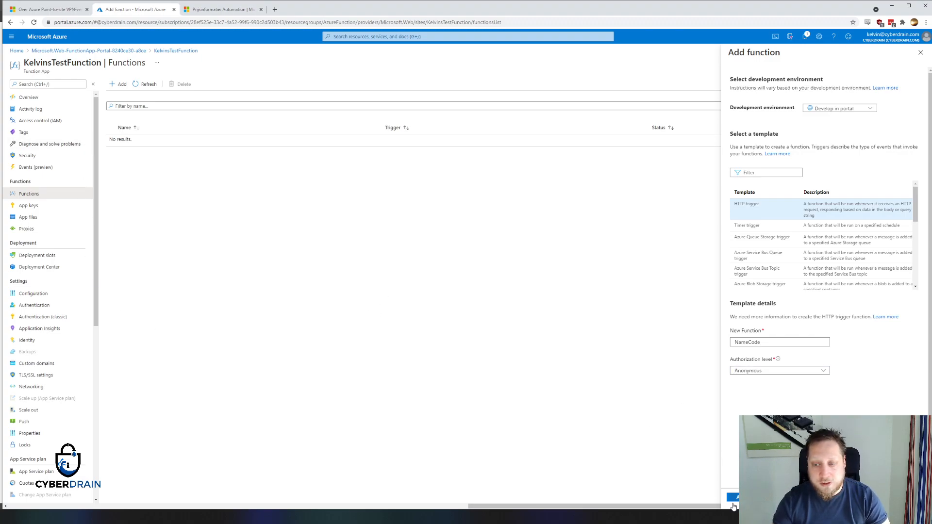
{"action": "left_click", "coordinate": [736, 496]}
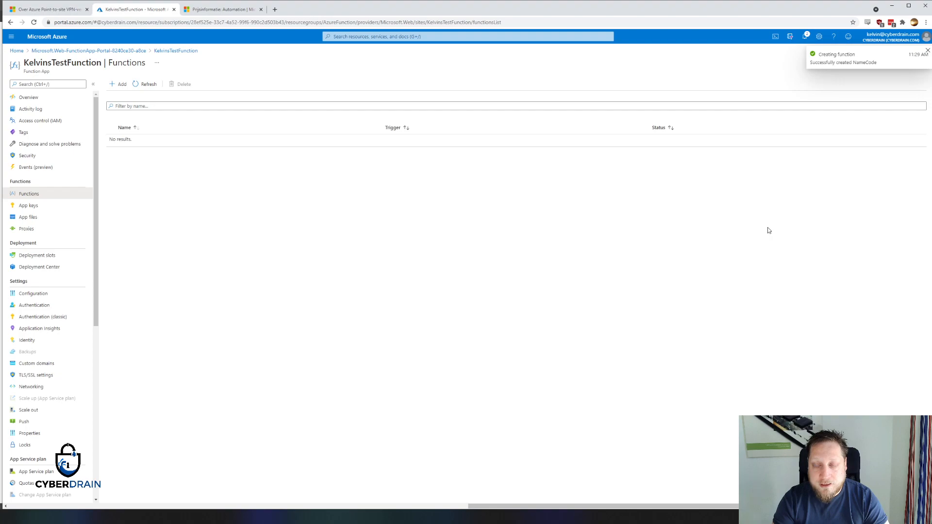
Step: Get and copy the NameCode function's URL
{"action": "left_click", "coordinate": [144, 83]}
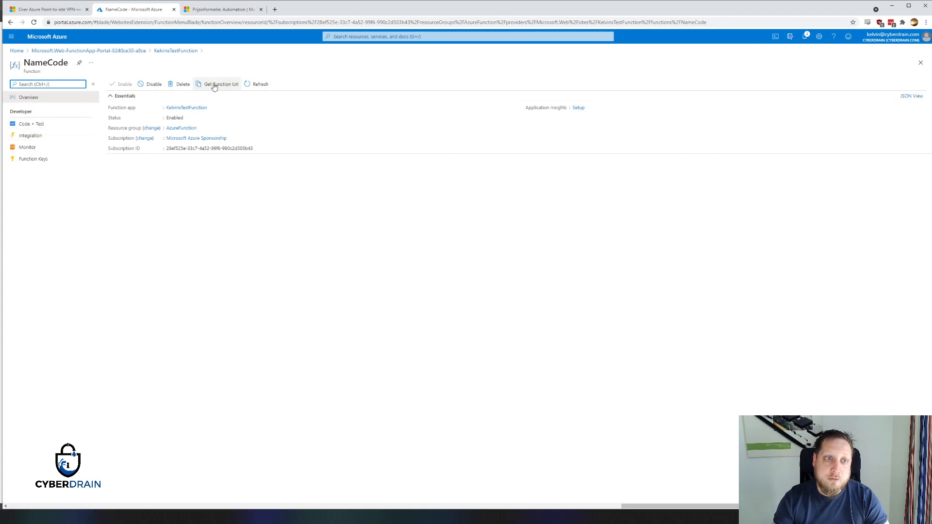
{"action": "left_click", "coordinate": [220, 84]}
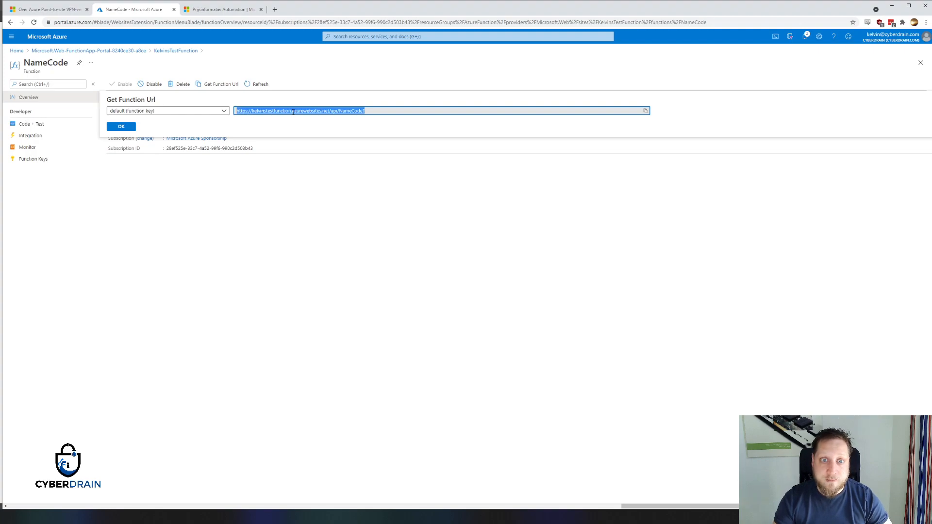
{"action": "mouse_move", "coordinate": [252, 216]}
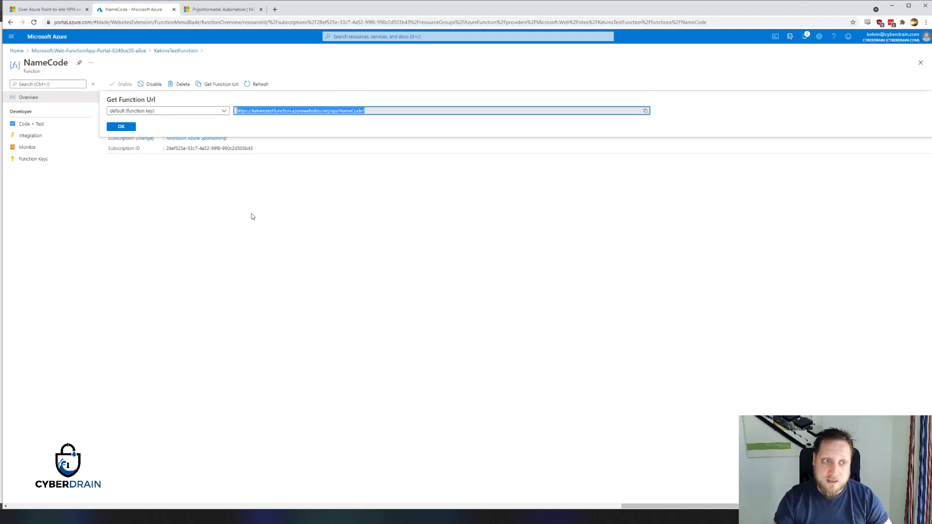
{"action": "left_click", "coordinate": [360, 8]}
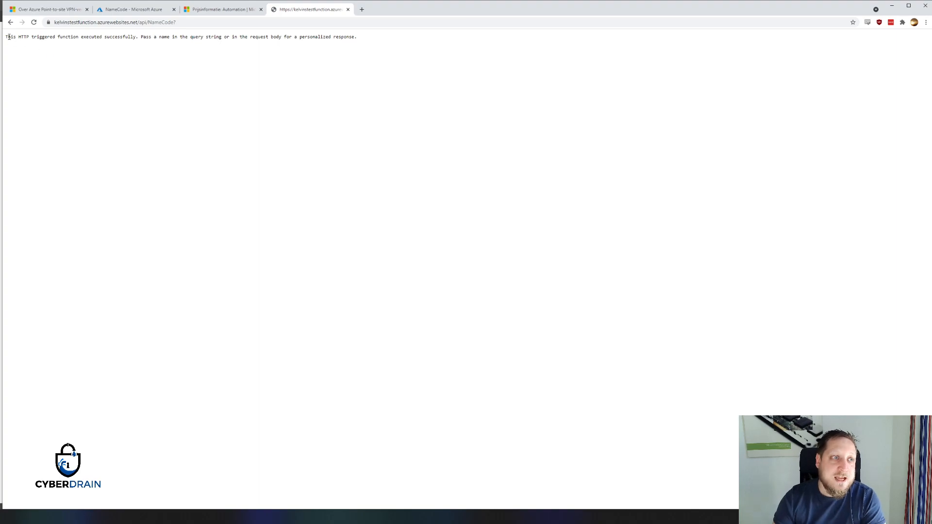
Step: Call the URL with ?name=Kelvin to get 'Hello, Kelvin', then return to Code + Test
{"action": "left_click_drag", "start_coordinate": [6, 36], "coordinate": [128, 36]}
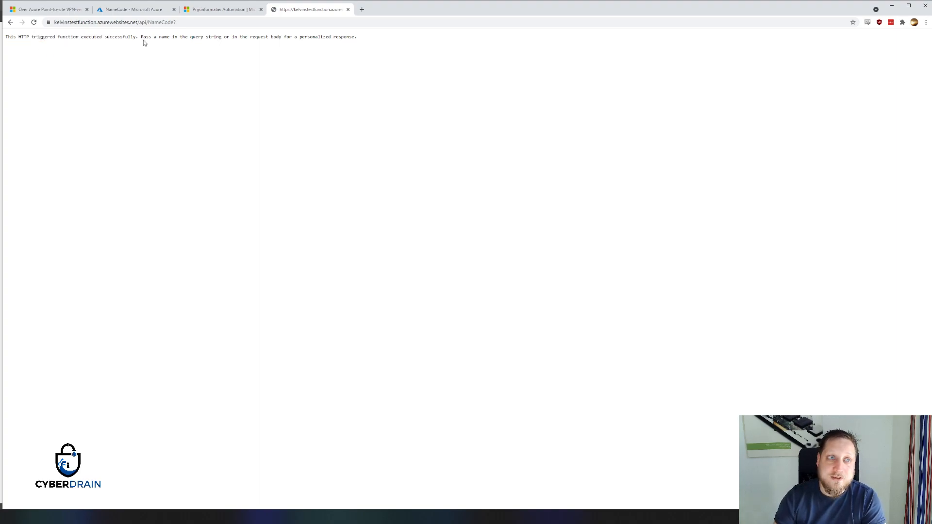
{"action": "mouse_move", "coordinate": [241, 30]}
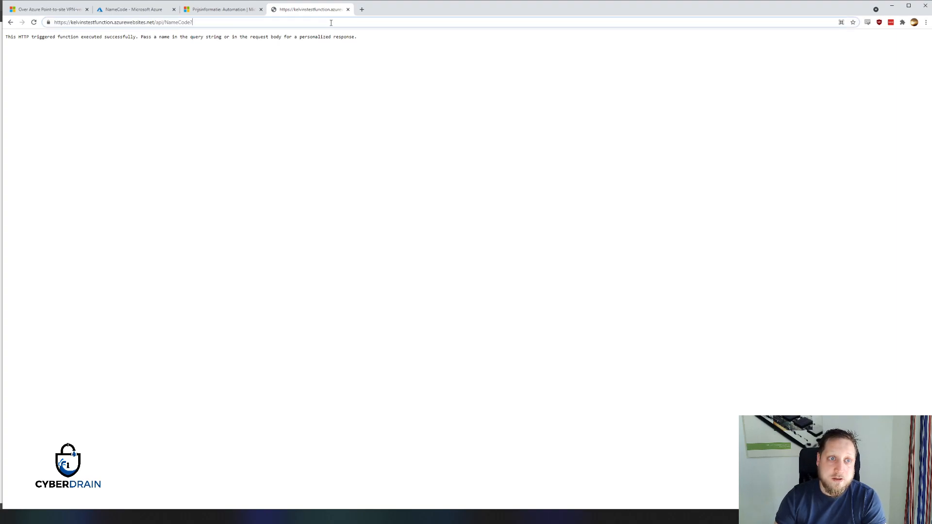
{"action": "type", "text": "?name"}
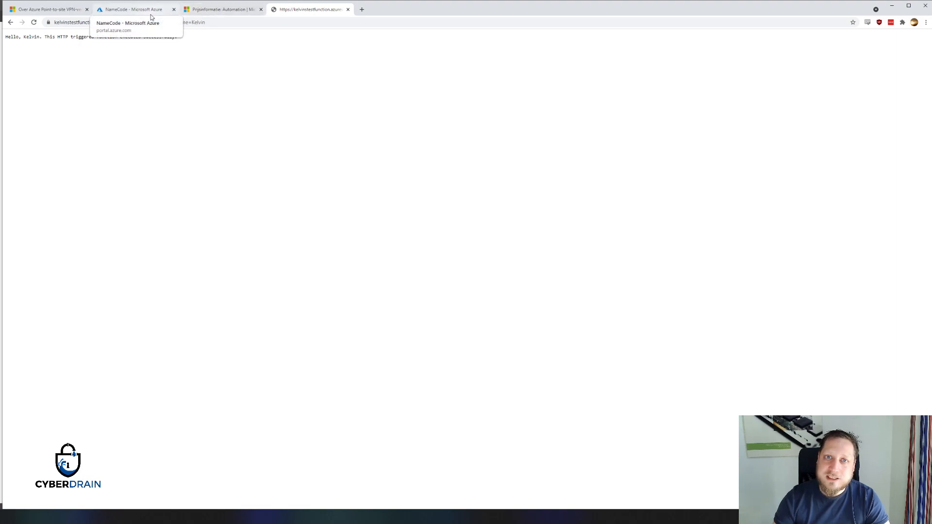
{"action": "left_click", "coordinate": [136, 8]}
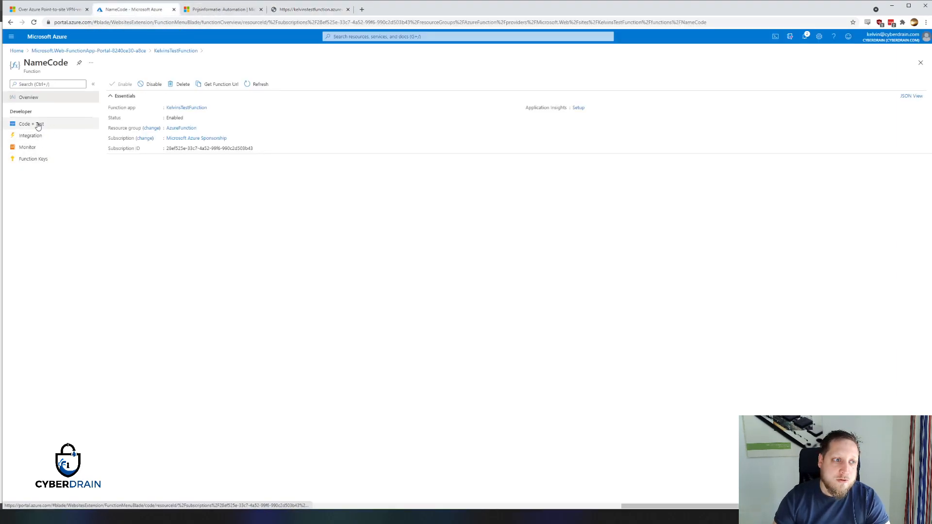
{"action": "left_click", "coordinate": [25, 124]}
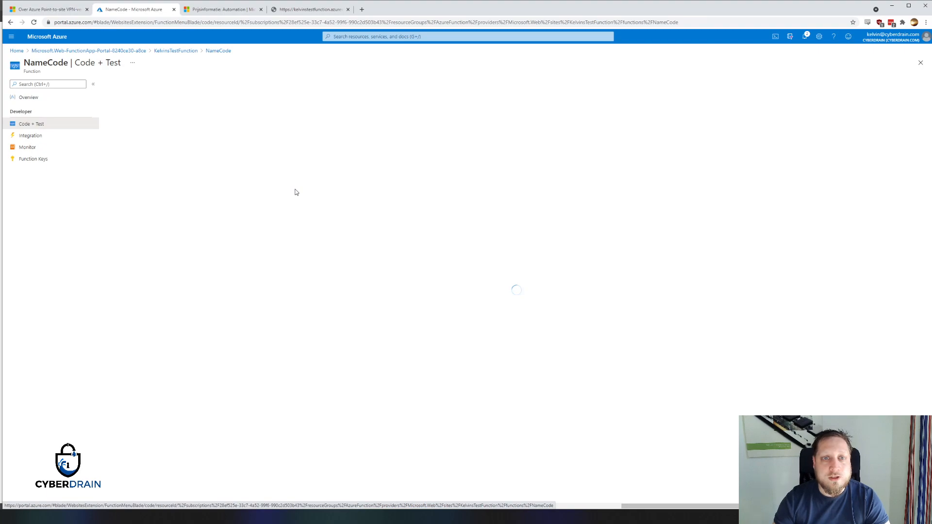